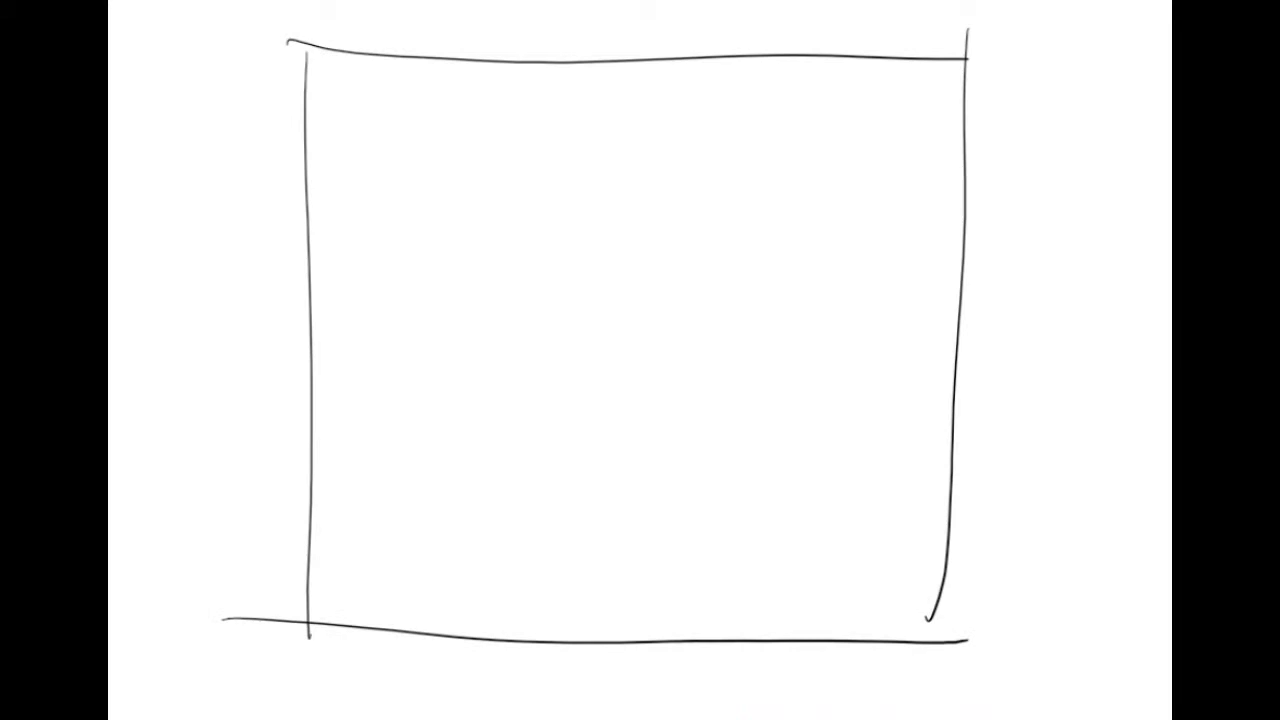
Draw red setback lines inside the lot and a line across the top
{"action": "left_click_drag", "start_coordinate": [410, 160], "coordinate": [835, 540]}
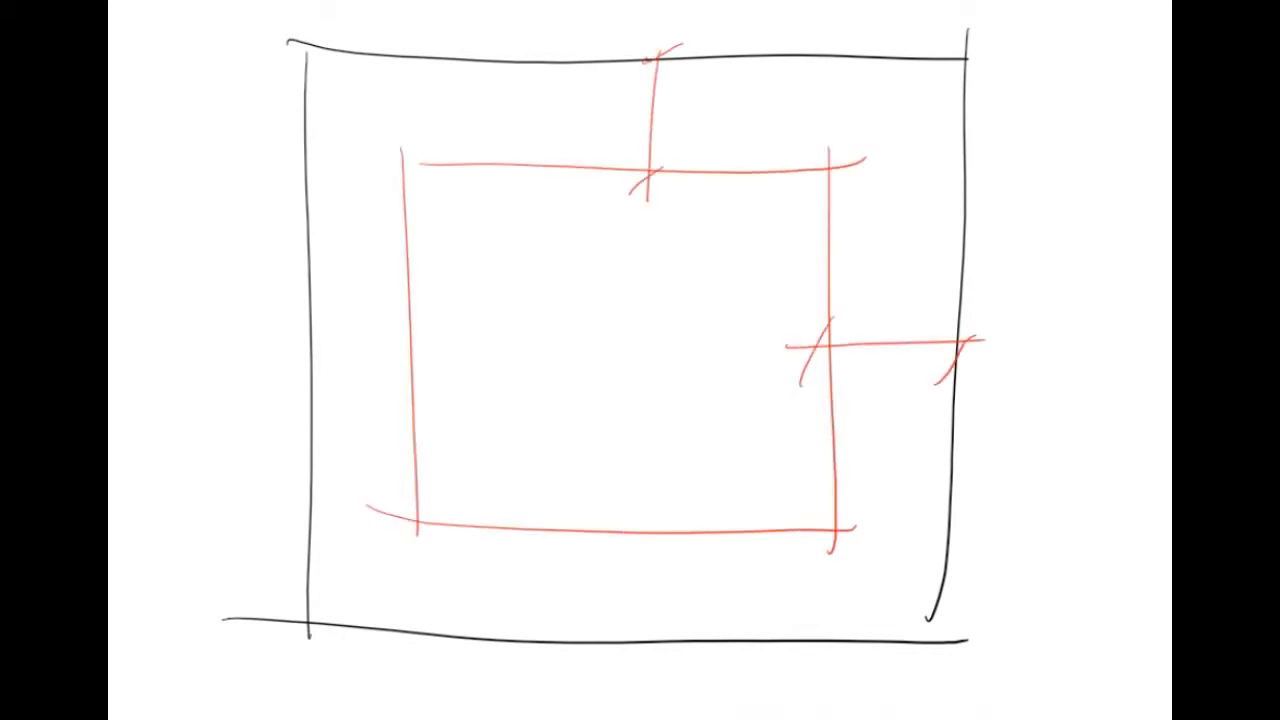
{"action": "left_click_drag", "start_coordinate": [375, 130], "coordinate": [950, 130]}
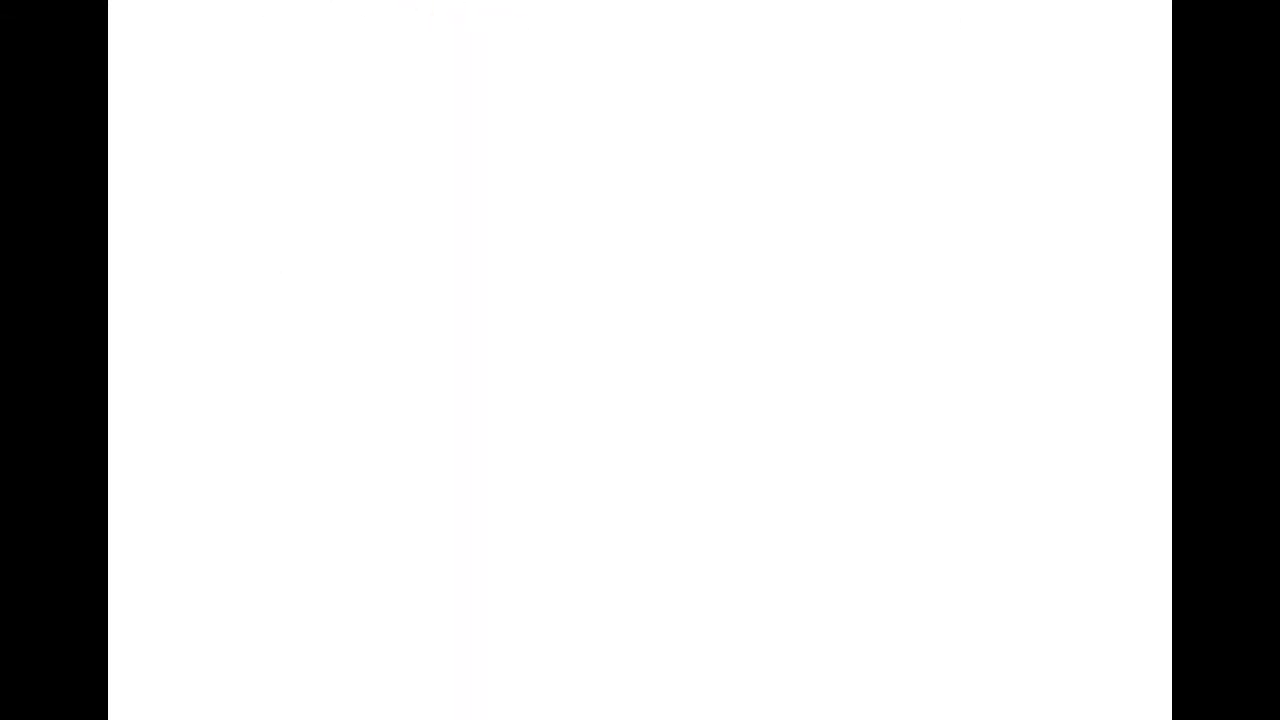
Draw the new lot outline, then sketch the inner buildable area and buildings
{"action": "left_click_drag", "start_coordinate": [351, 75], "coordinate": [355, 630]}
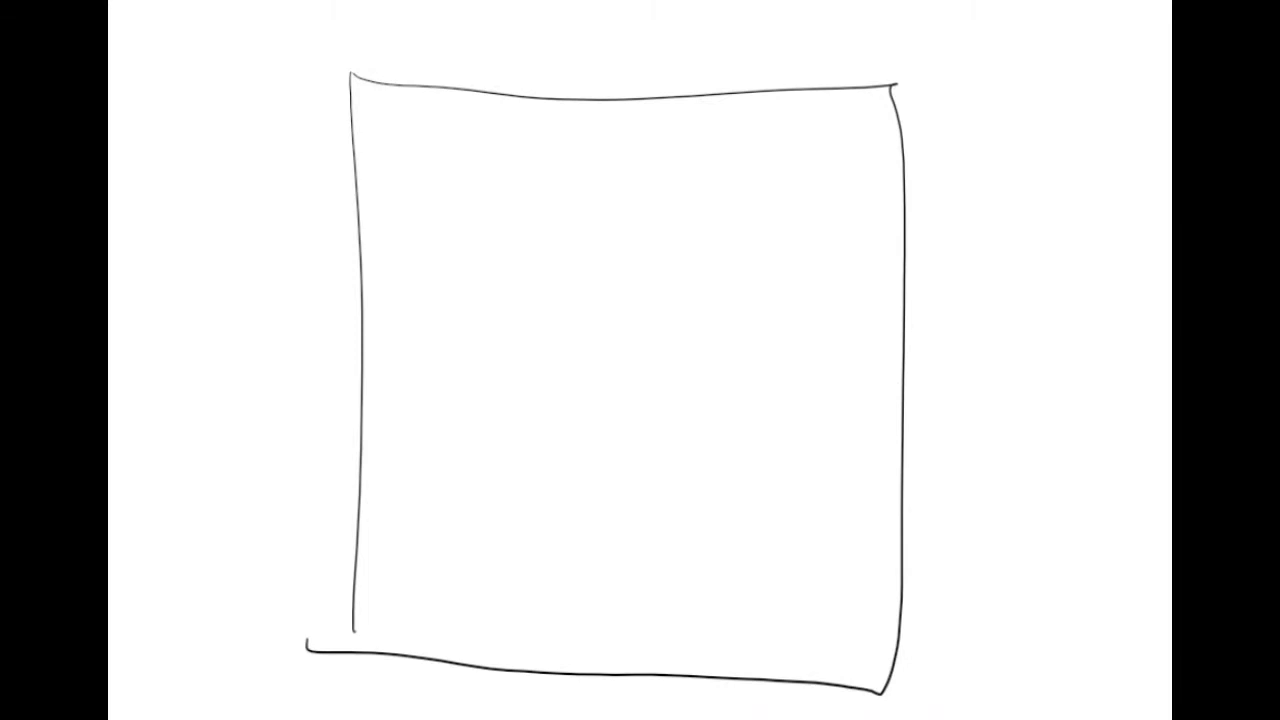
{"action": "left_click_drag", "start_coordinate": [443, 513], "coordinate": [443, 207]}
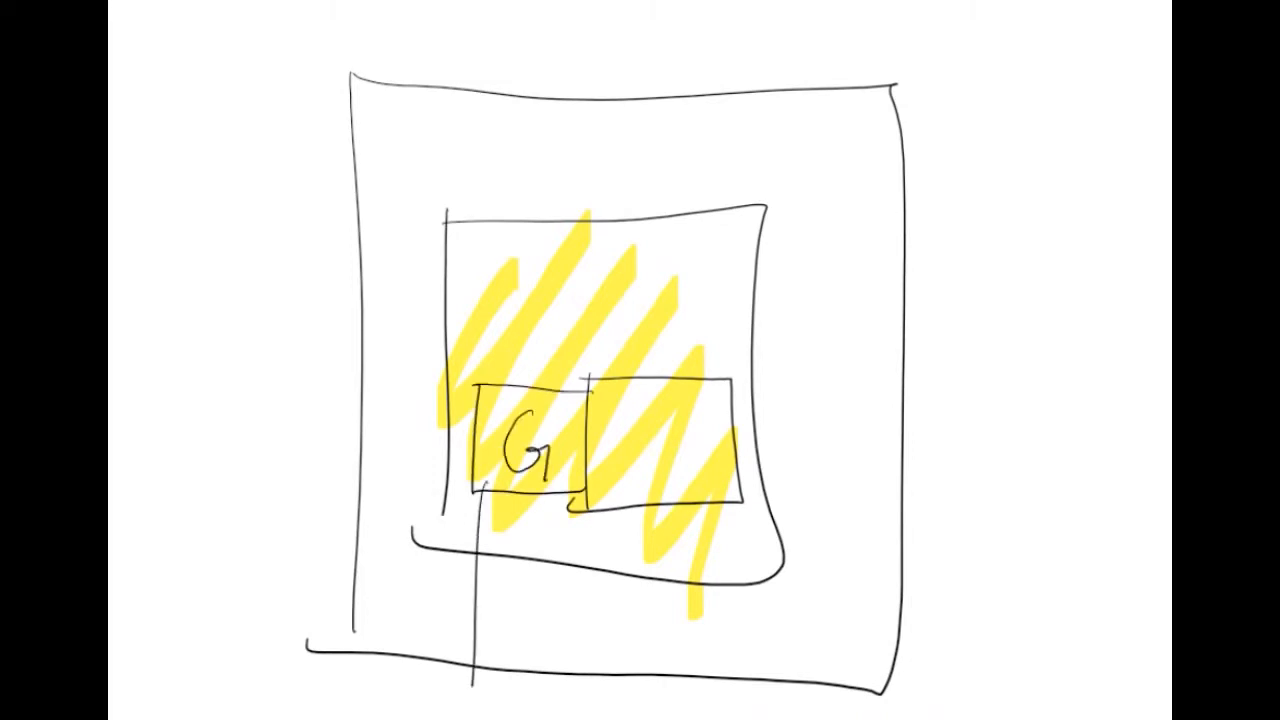
Hatch a strip below G, cross it out in red, and start a fresh lot outline
{"action": "left_click_drag", "start_coordinate": [520, 500], "coordinate": [500, 700]}
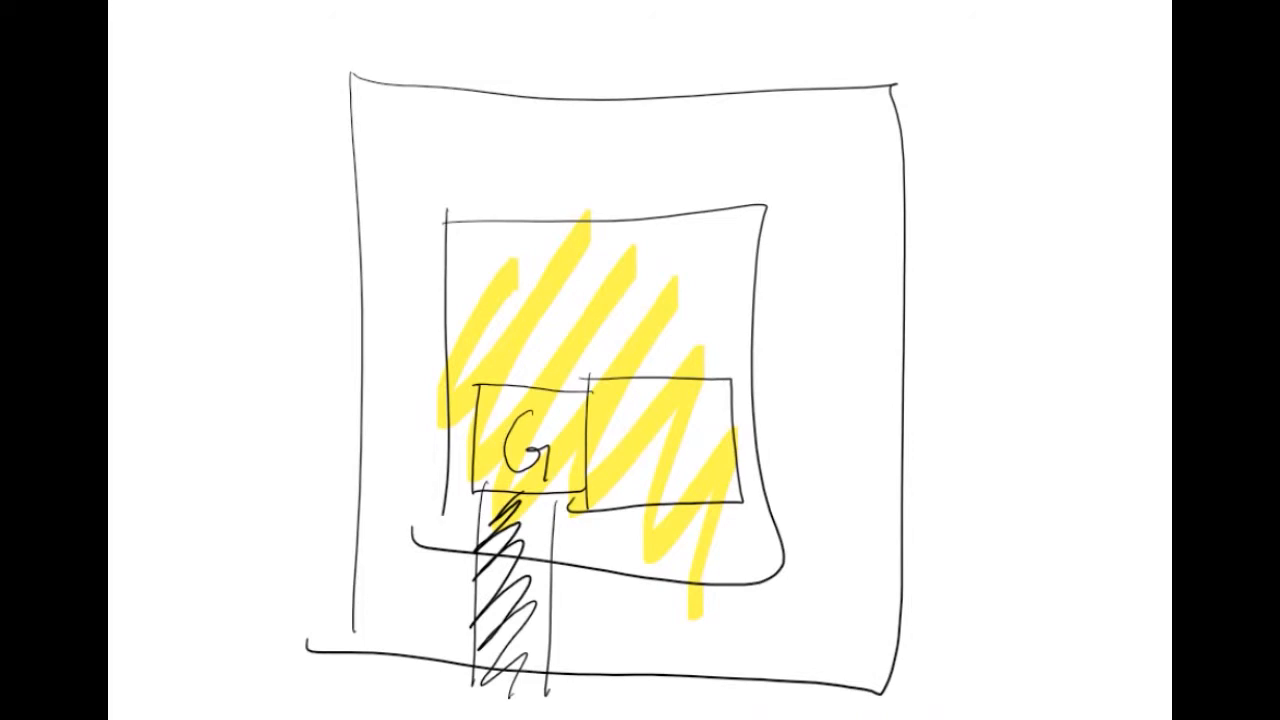
{"action": "left_click_drag", "start_coordinate": [440, 495], "coordinate": [600, 620]}
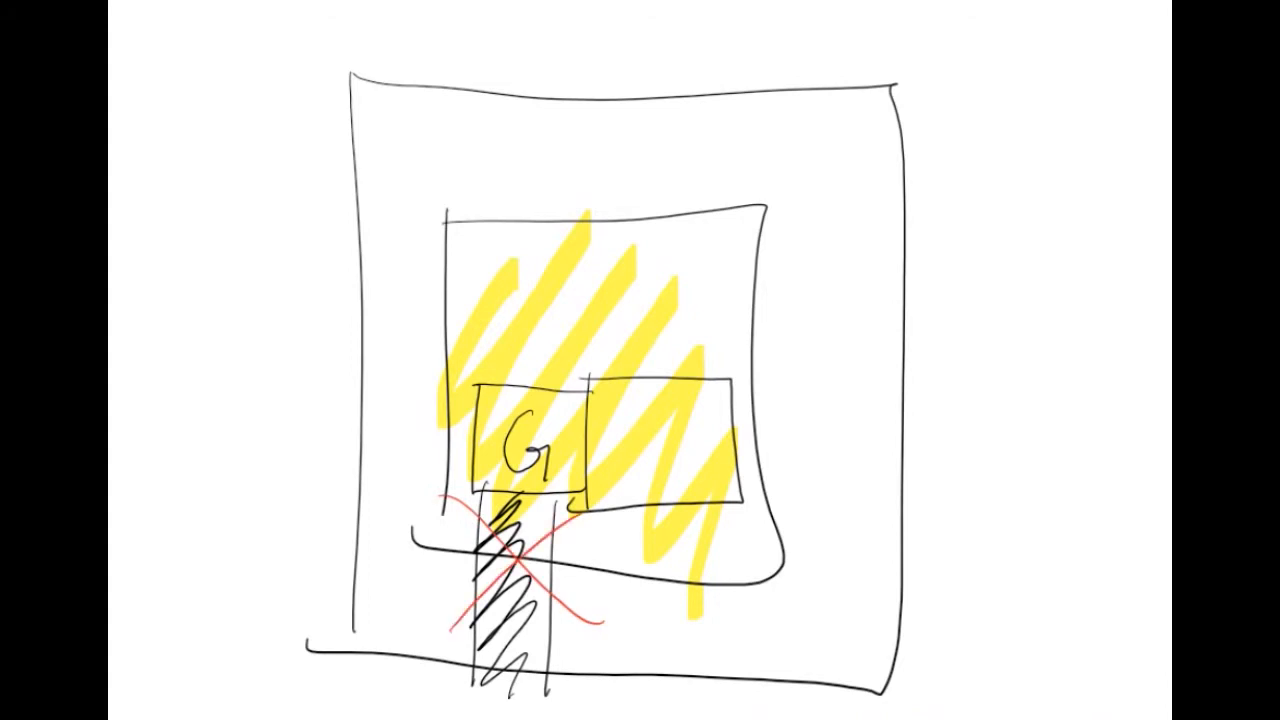
{"action": "left_click_drag", "start_coordinate": [478, 403], "coordinate": [340, 398]}
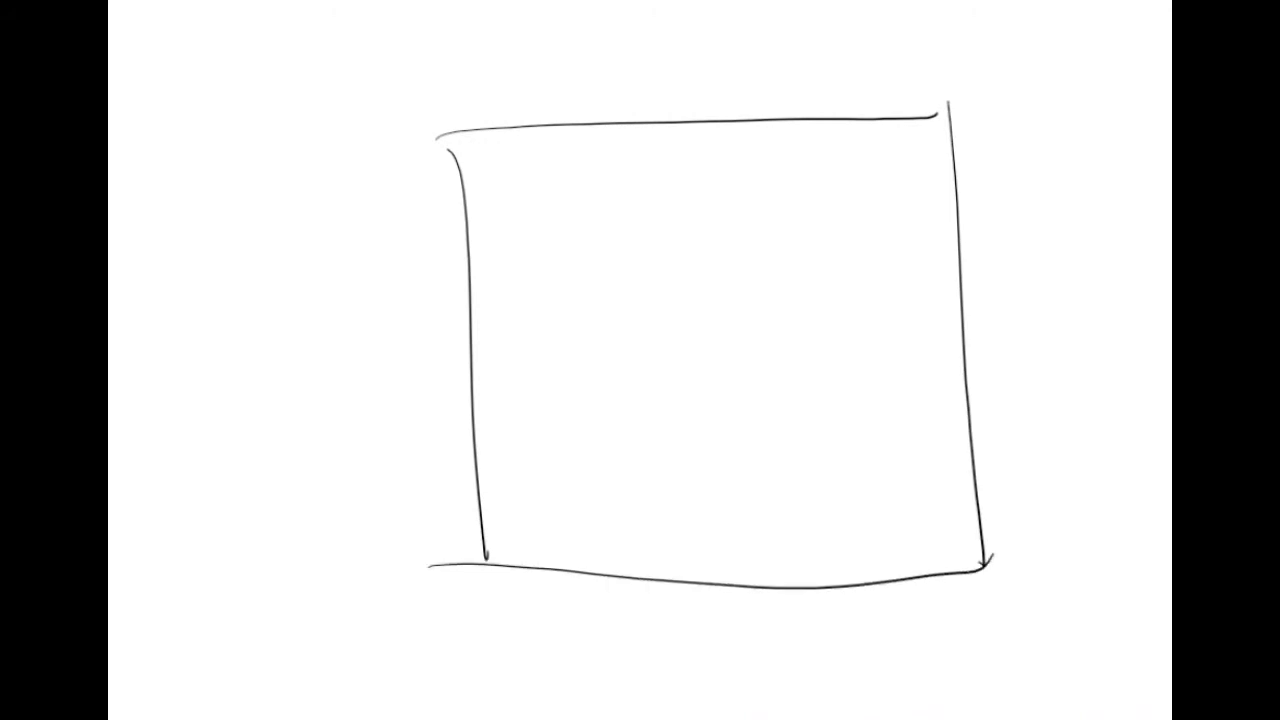
Outline the yellow buildable square, then sketch neighbouring houses around the lot
{"action": "left_click_drag", "start_coordinate": [585, 225], "coordinate": [830, 495]}
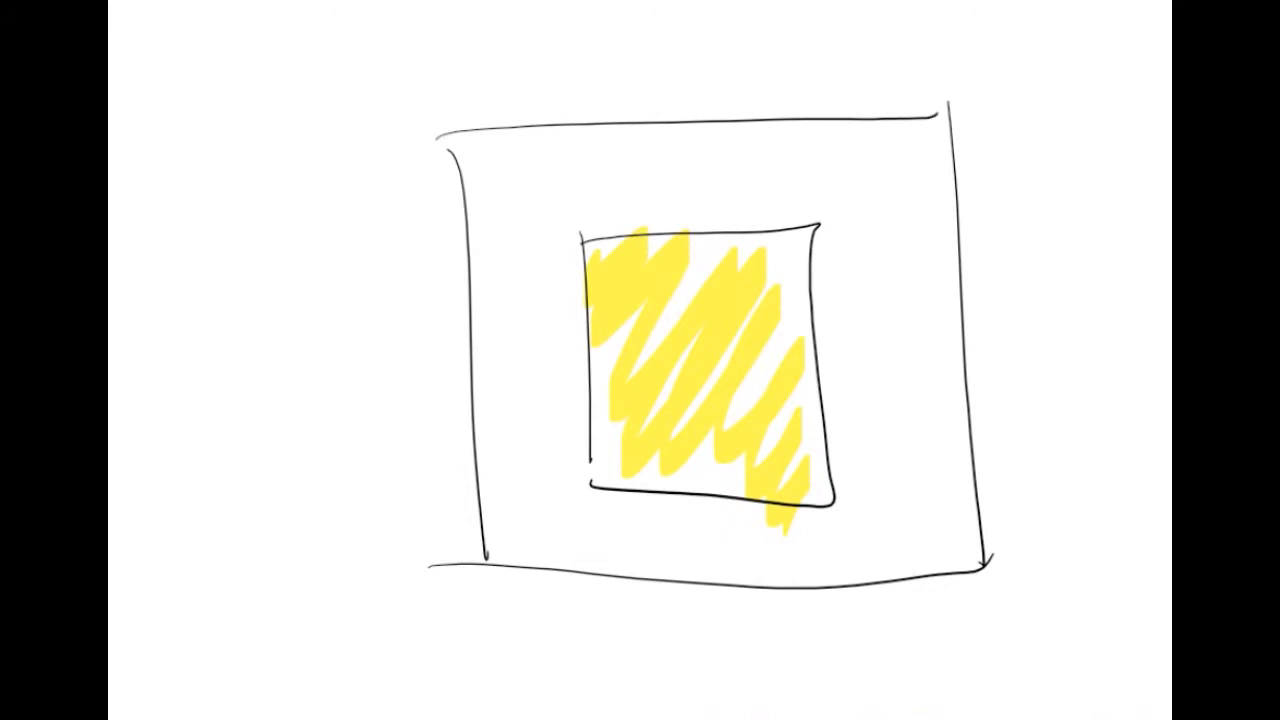
{"action": "left_click_drag", "start_coordinate": [200, 320], "coordinate": [330, 440]}
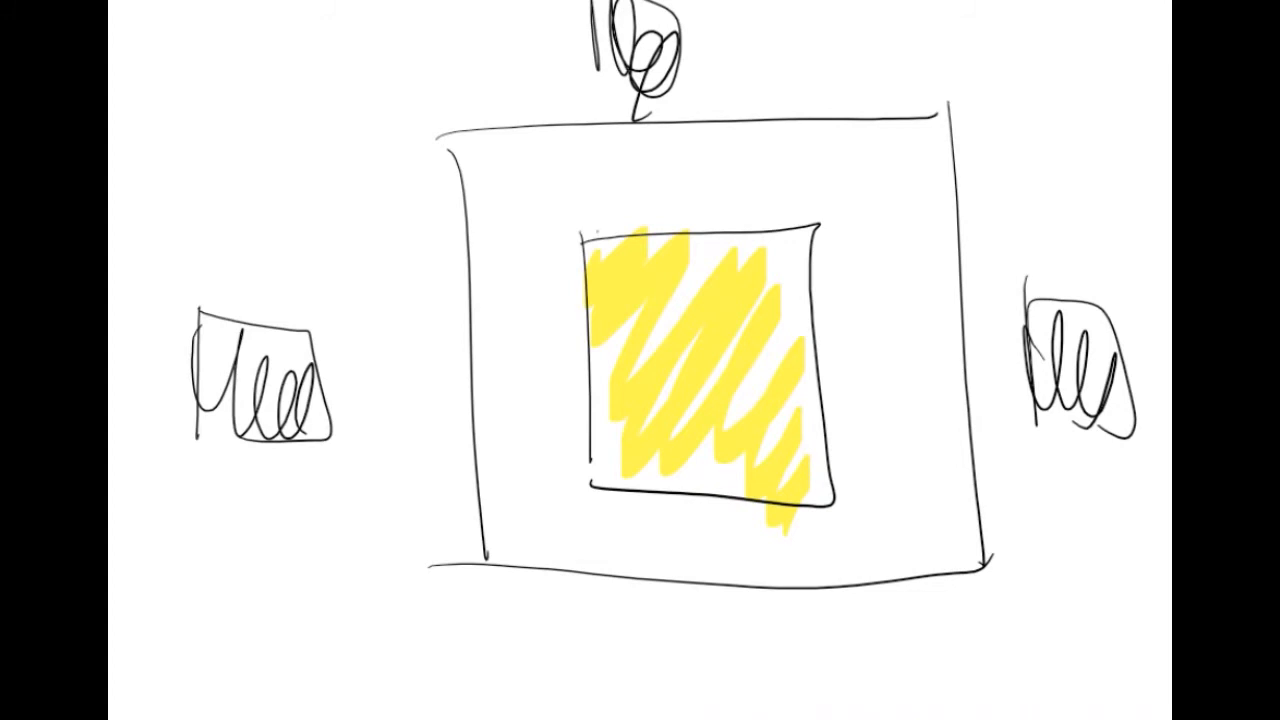
Circle the neighbouring houses in red and add a red distance mark below the buildable area
{"action": "left_click_drag", "start_coordinate": [595, 235], "coordinate": [800, 490]}
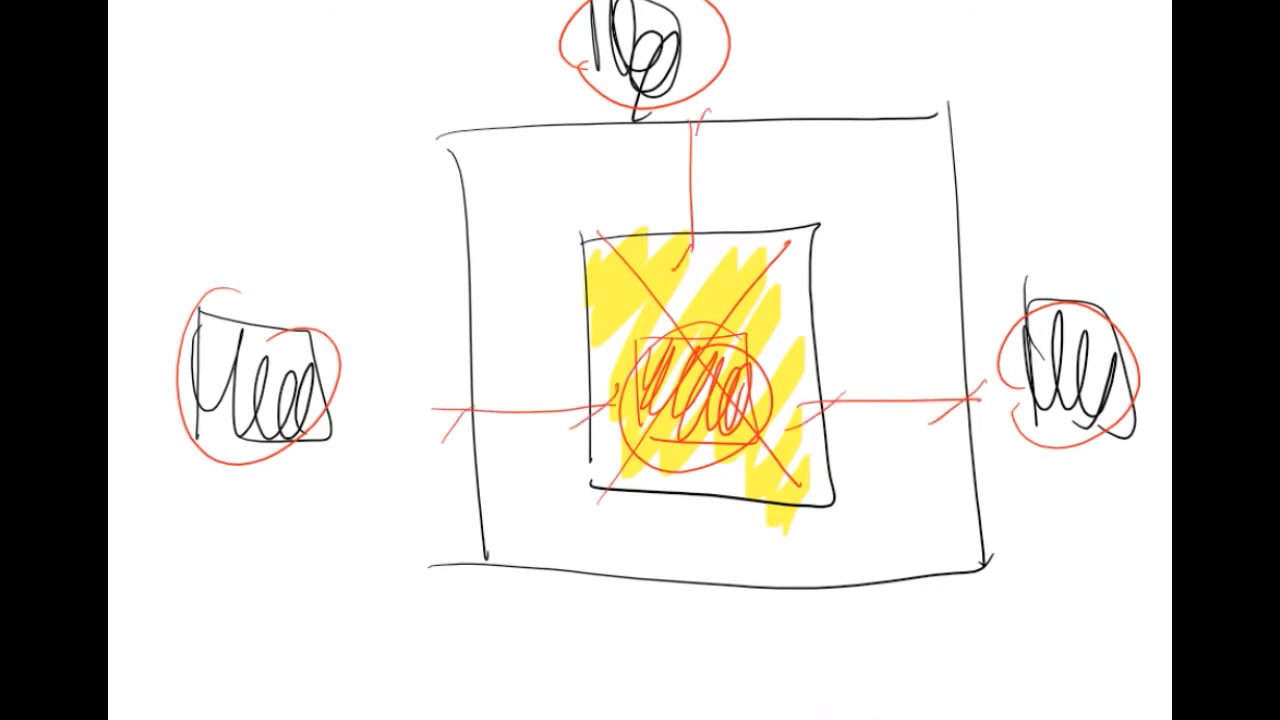
{"action": "left_click_drag", "start_coordinate": [700, 480], "coordinate": [690, 620]}
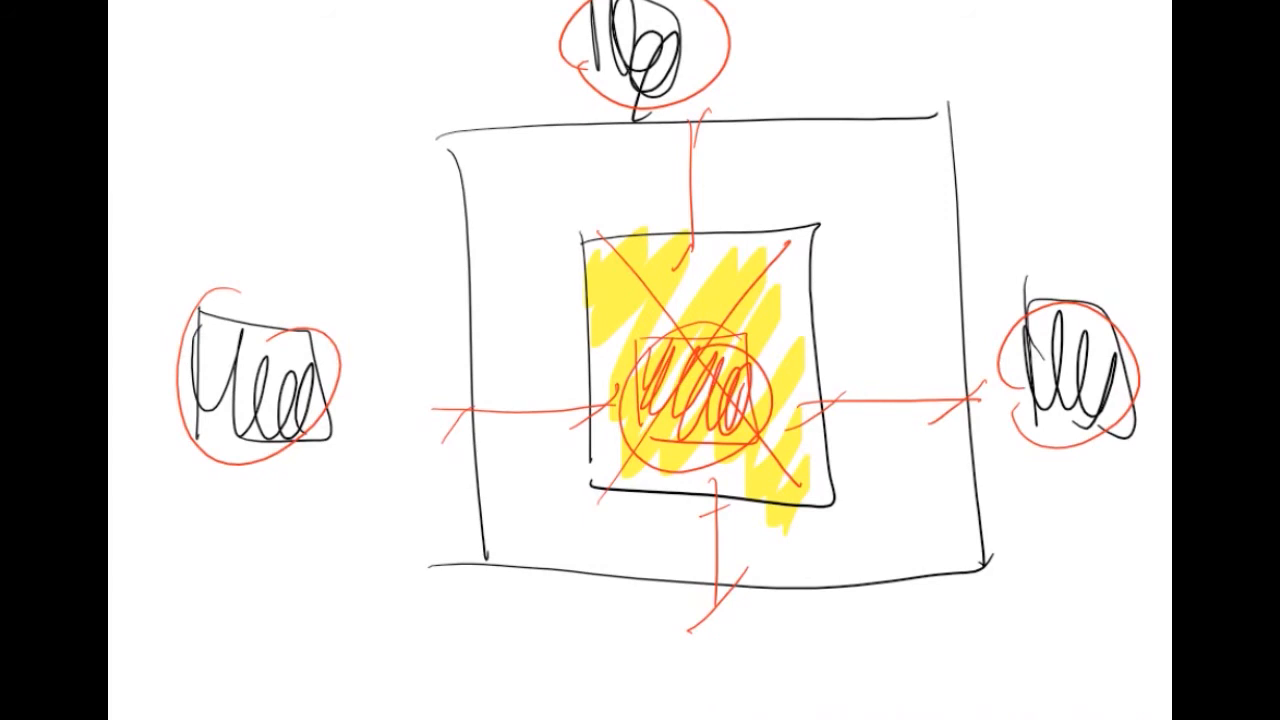